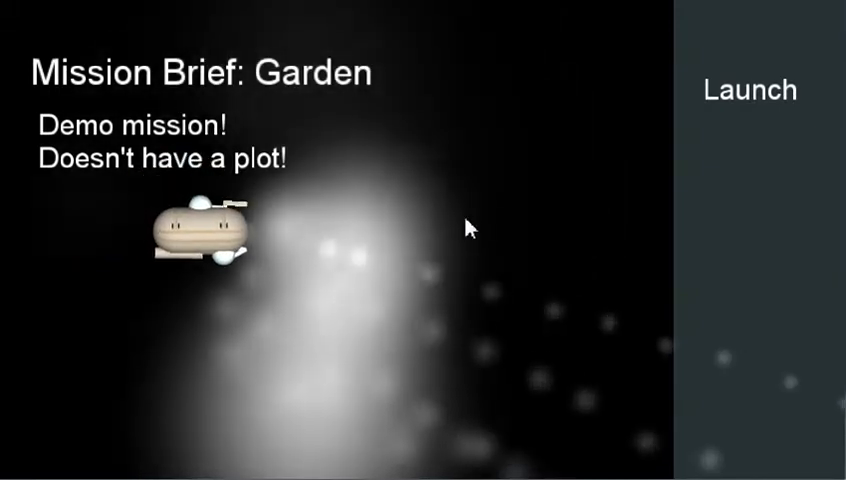
Step: Launch the Garden mission from the Mission Brief and view the upper-left-corner herding warning
left_click(754, 90)
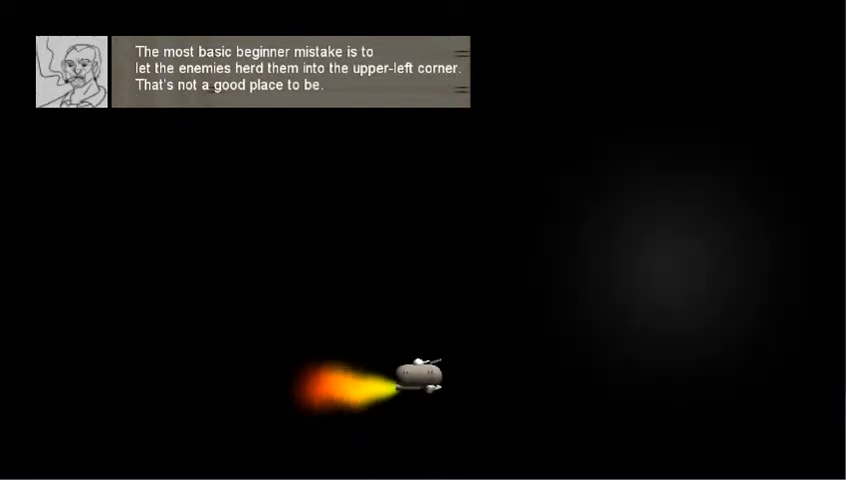